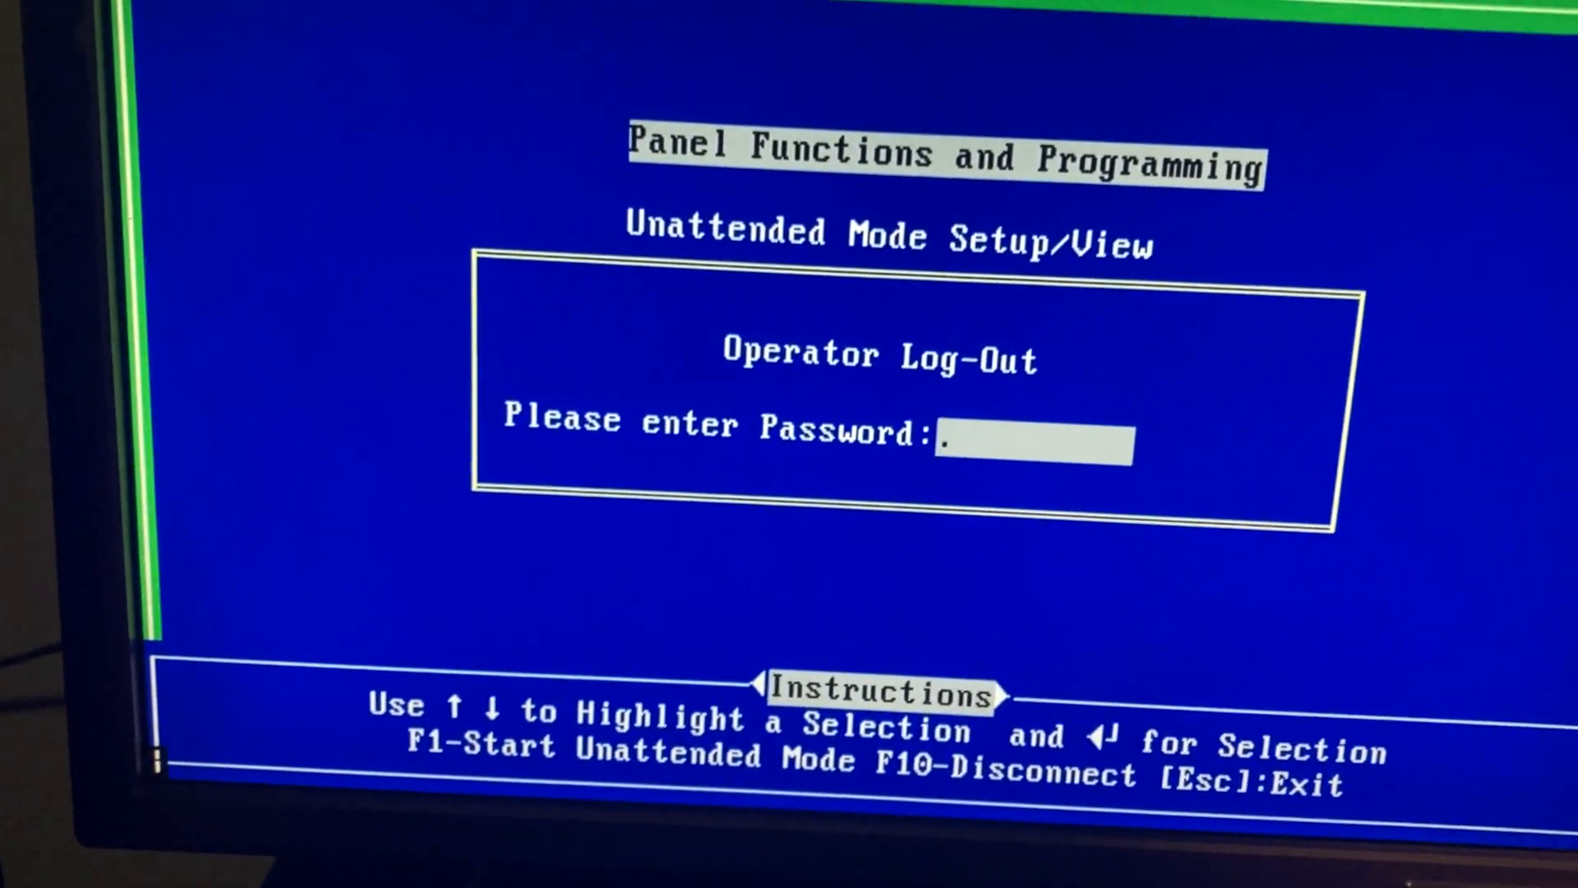
# - Log the operator out and decline exiting to DOS, leaving the main menu idle
pyautogui.press('Escape')
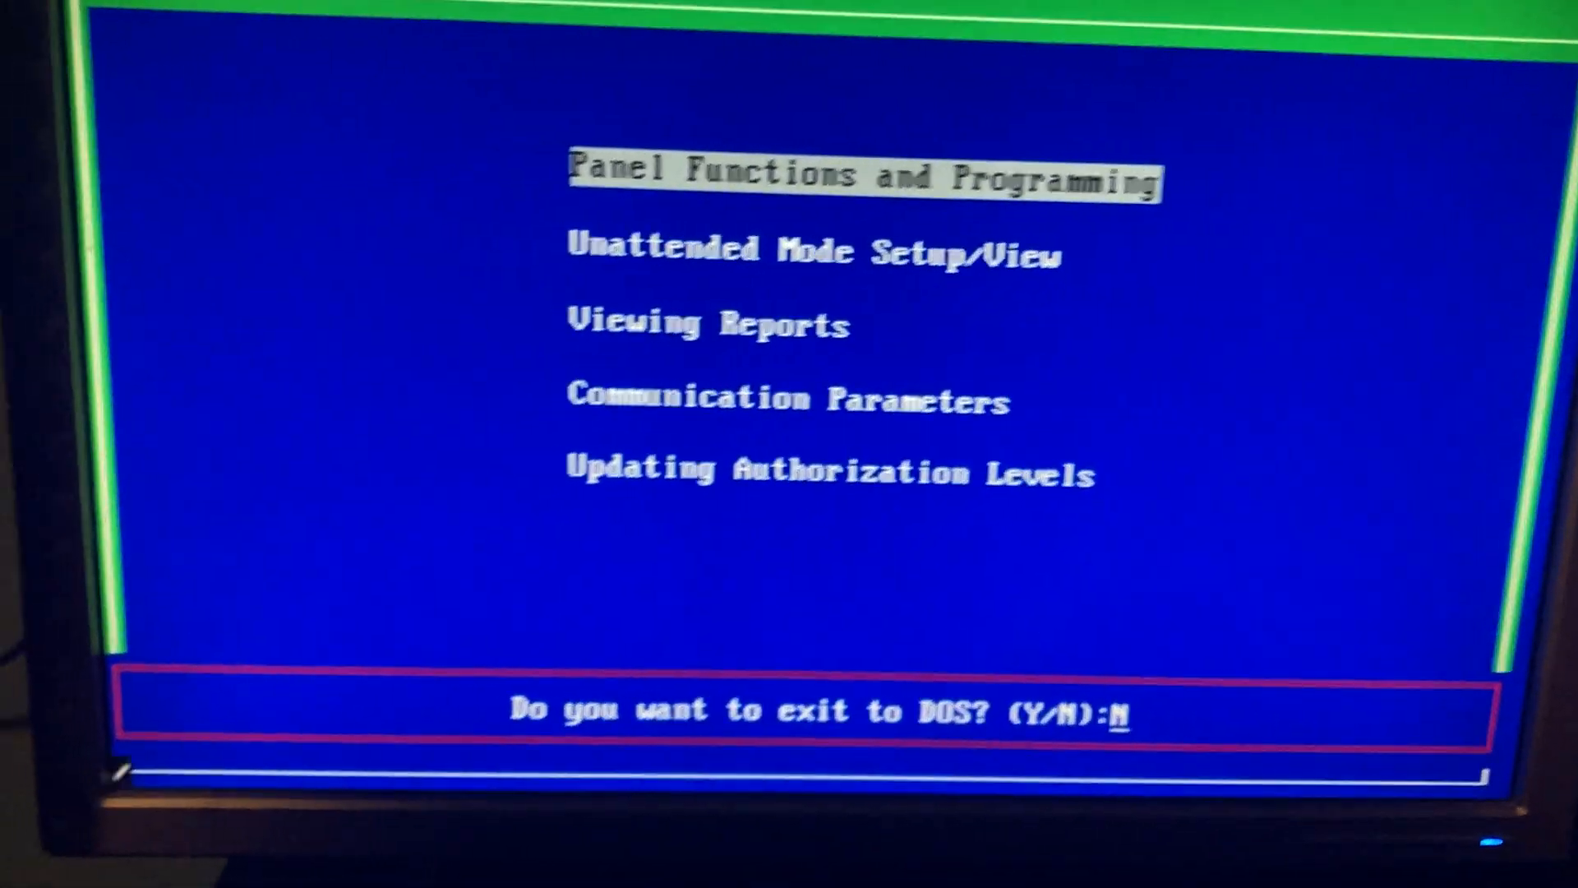
pyautogui.press('N')
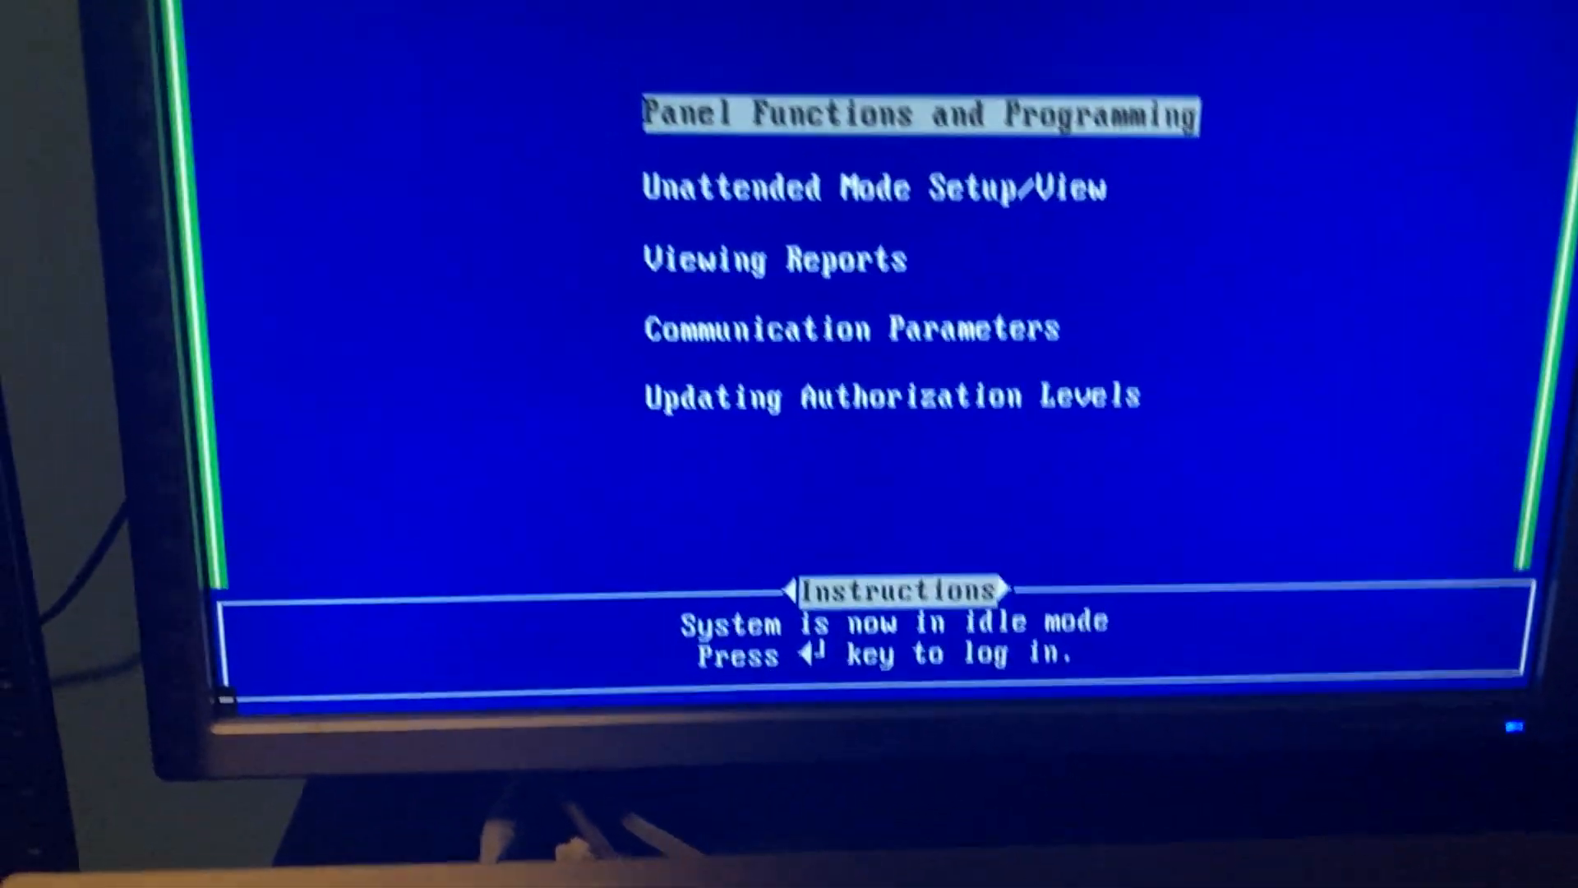